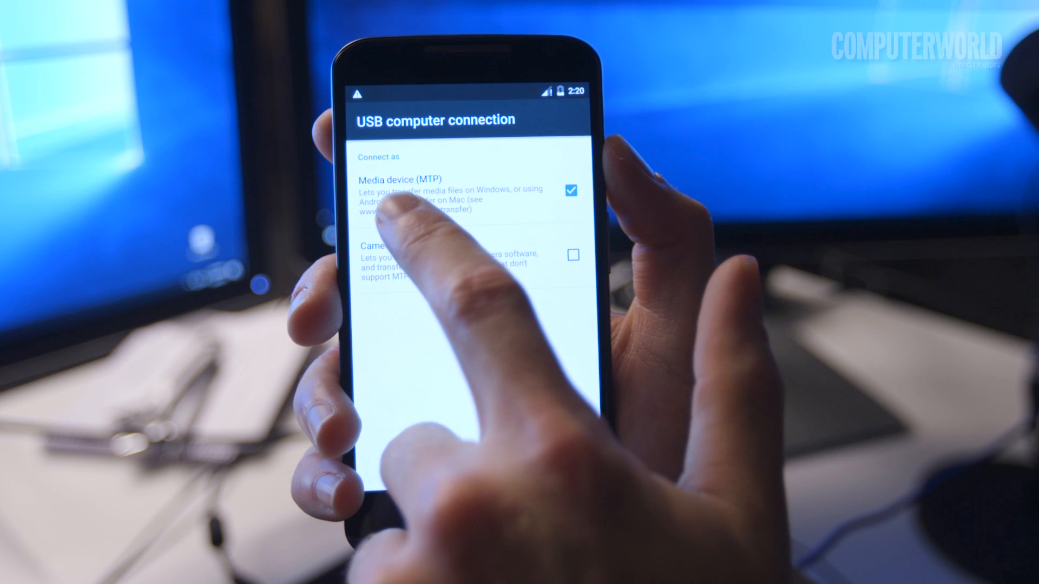
- Toggle the Media device (MTP) checkbox off and back on so the phone connects as MTP
{"action": "left_click", "coordinate": [571, 191]}
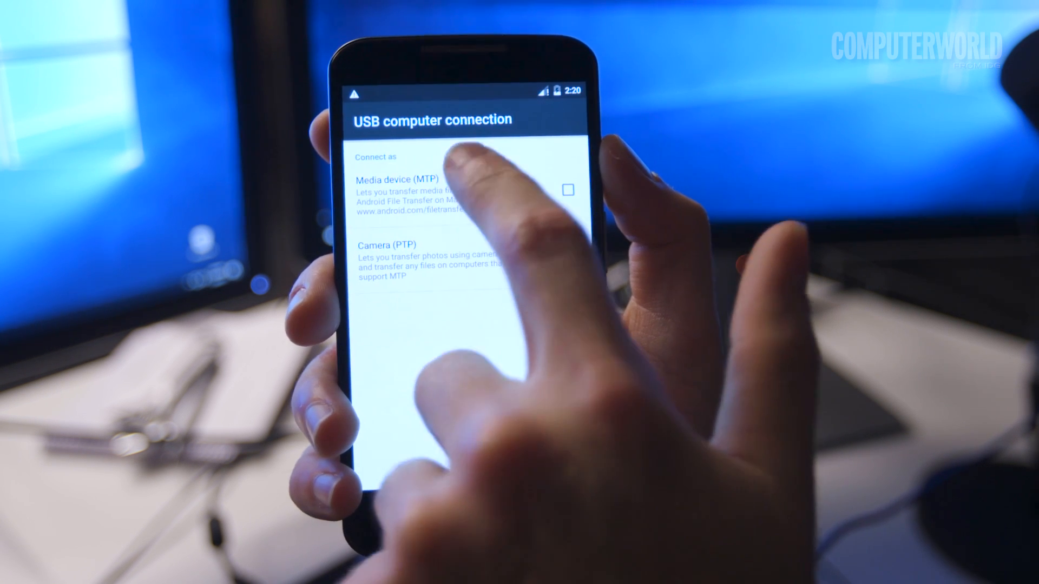
{"action": "left_click", "coordinate": [567, 190]}
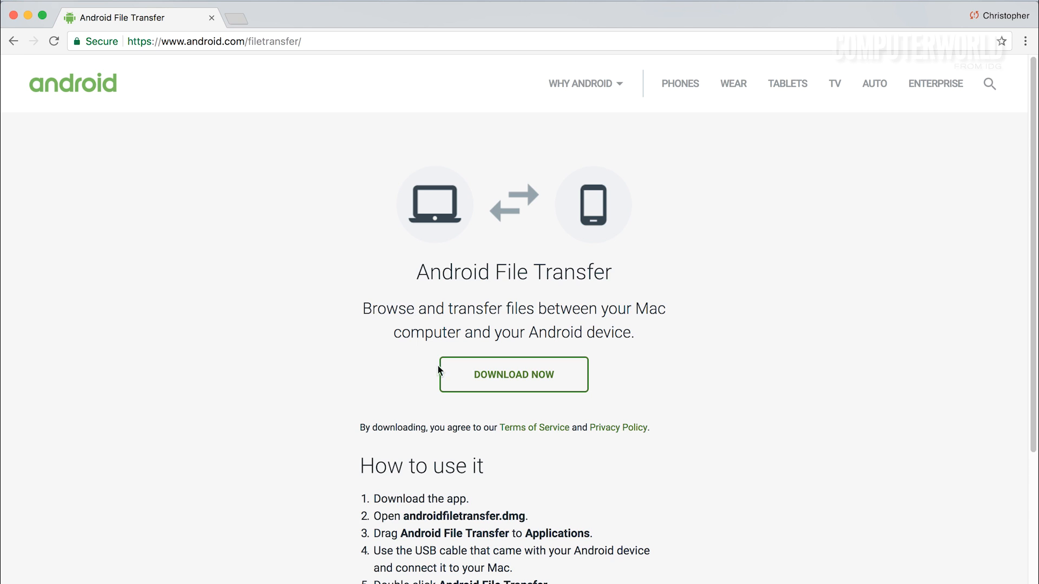
- Start the Android File Transfer for Mac download via DOWNLOAD NOW on android.com/filetransfer
{"action": "left_click", "coordinate": [513, 375]}
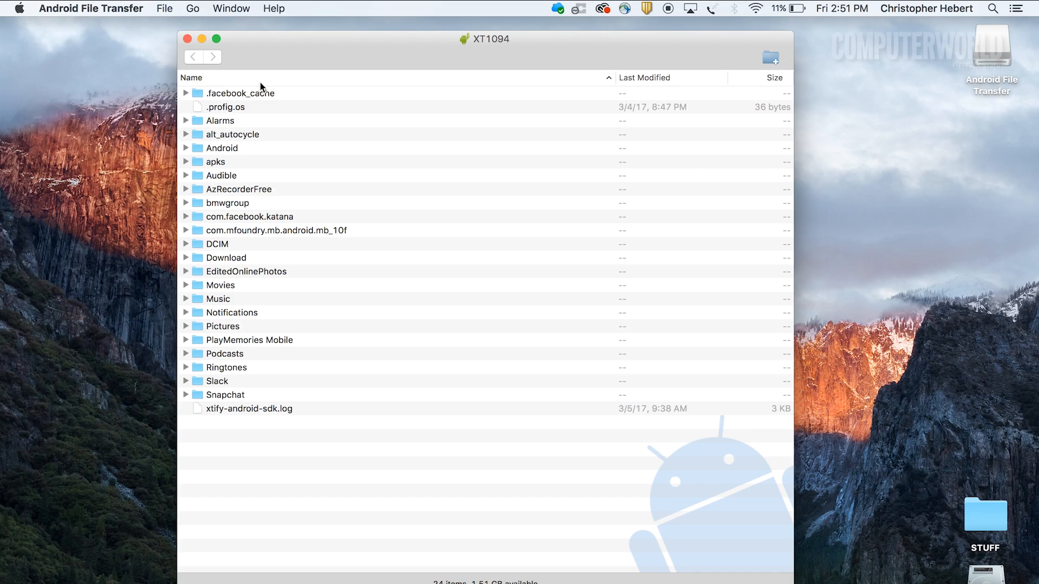
{"action": "mouse_move", "coordinate": [220, 173]}
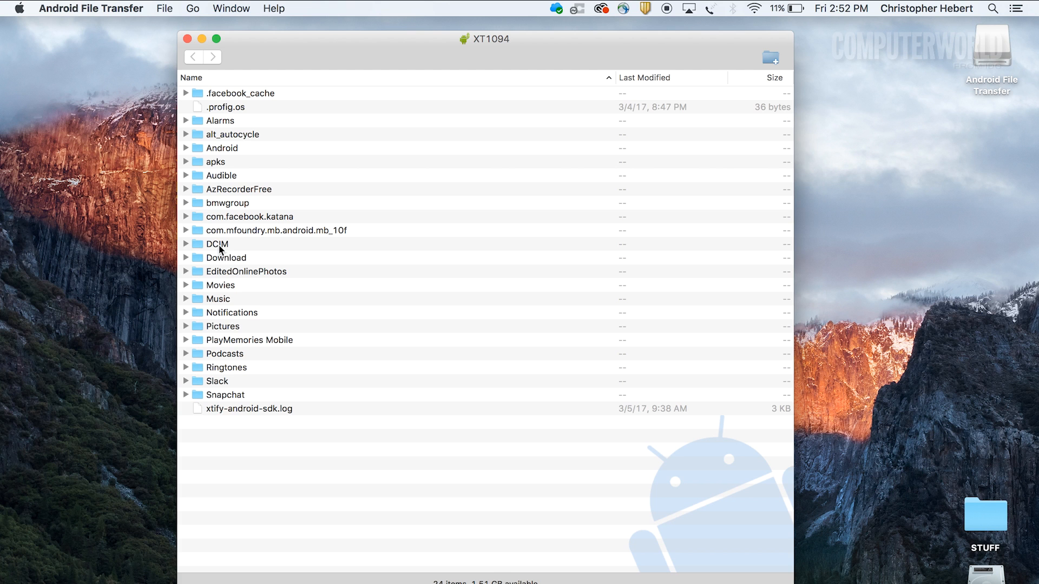
- Select the DCIM folder and expand it to show .thumbnails, 100MEDIA, Camera and Facebook
{"action": "left_click", "coordinate": [217, 244]}
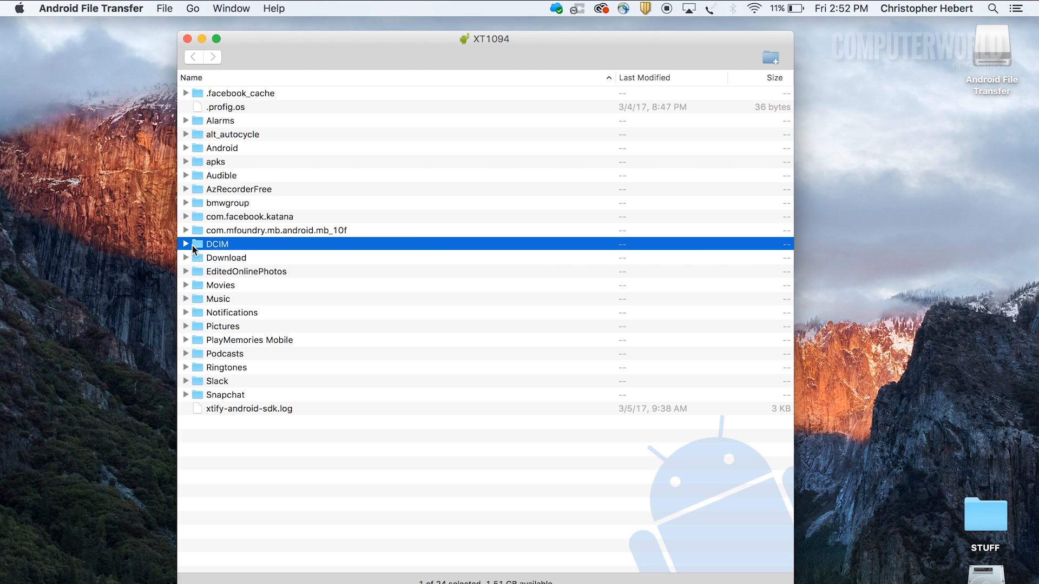
{"action": "left_click", "coordinate": [186, 243]}
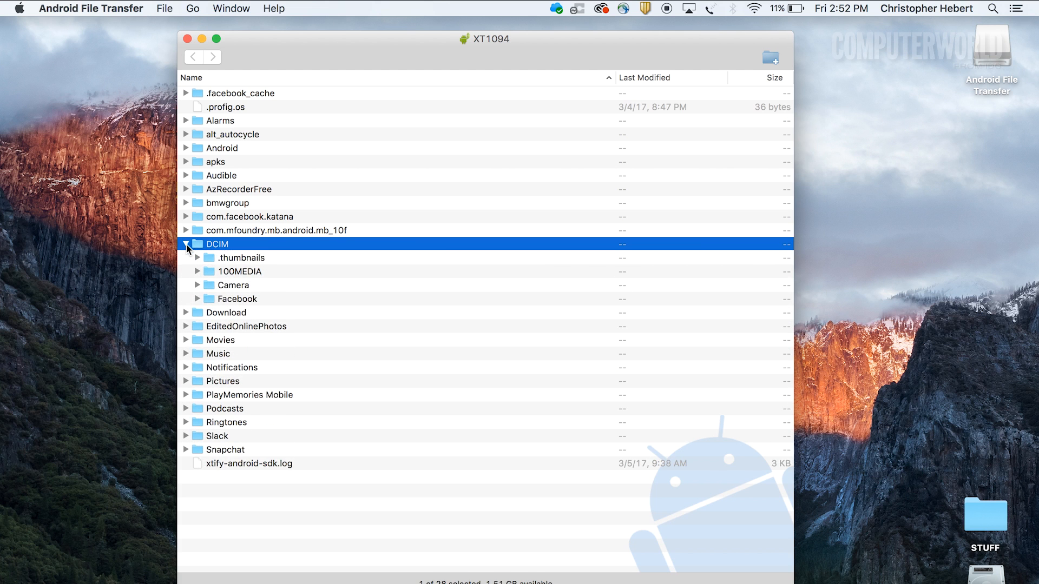